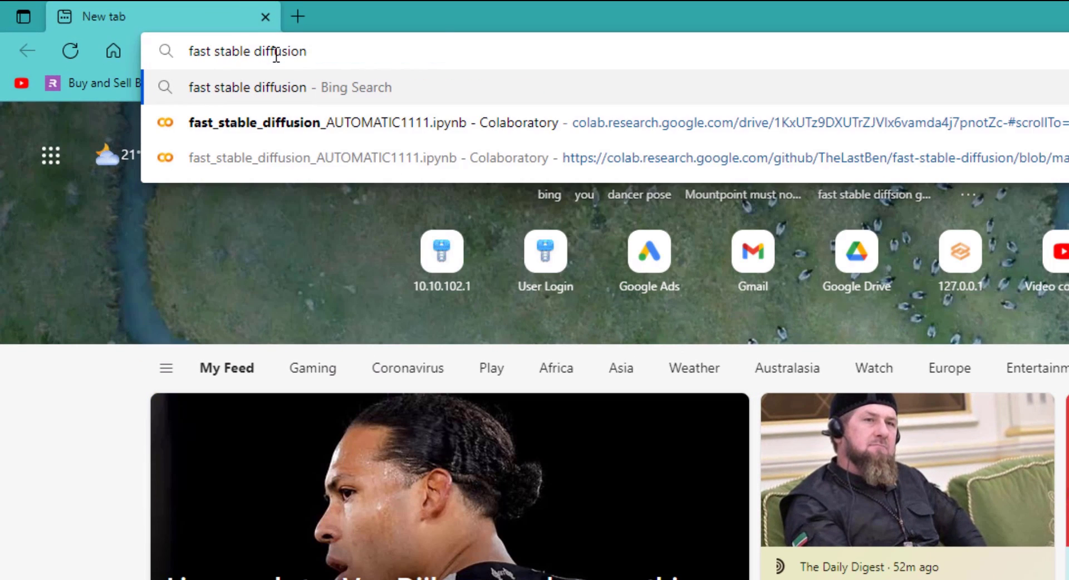
# Search Bing for 'fast stable diffusion google colab'
pyautogui.write('google cola')
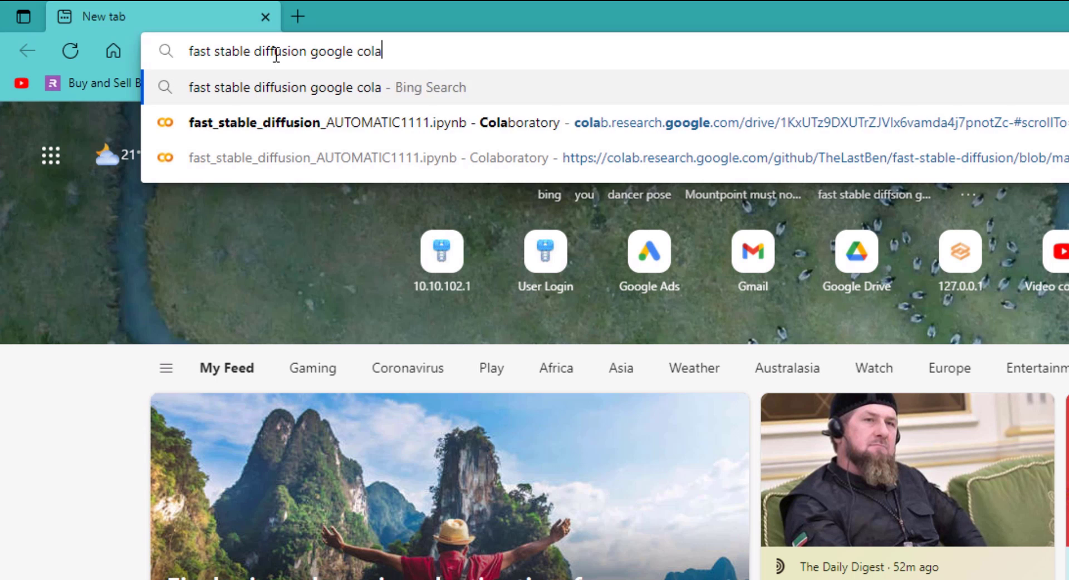
pyautogui.press('Enter')
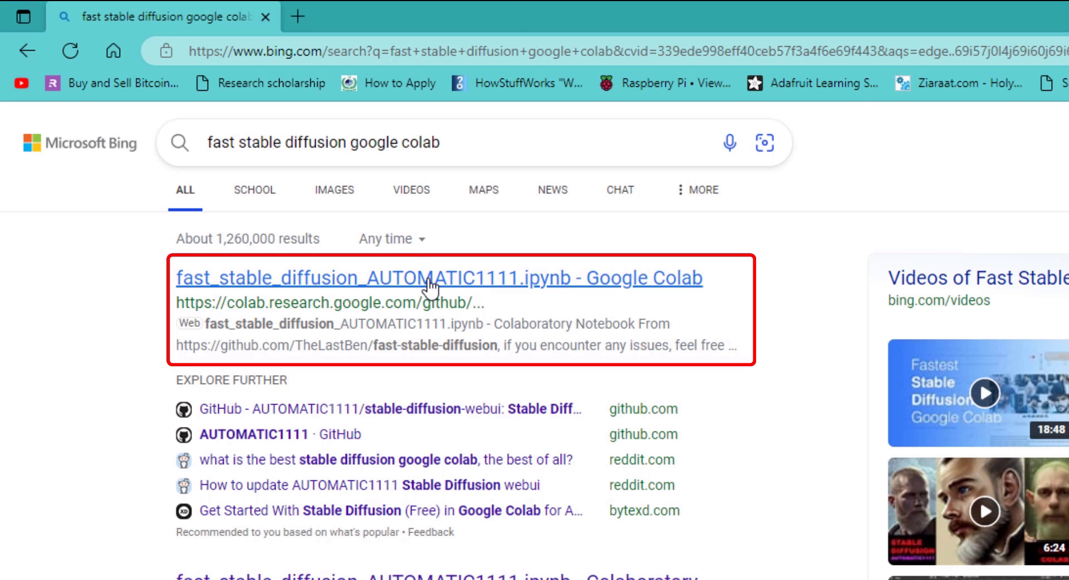
# Open the fast_stable_diffusion_AUTOMATIC1111.ipynb result in Google Colab
pyautogui.click(432, 279)
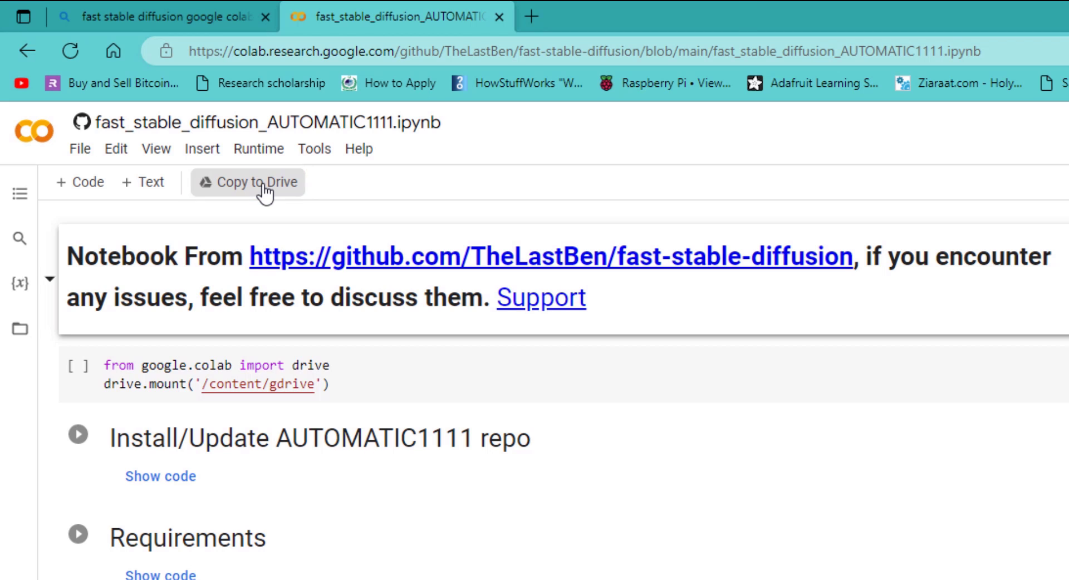
# Copy the notebook to Drive and run the Drive-mount cell, allowing account access
pyautogui.click(248, 182)
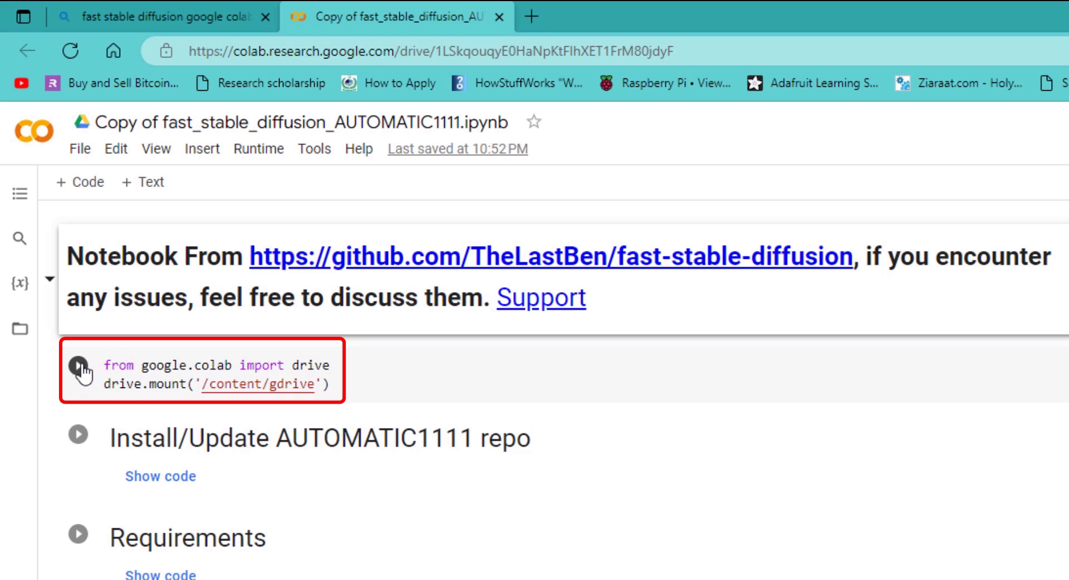
pyautogui.moveTo(76, 365)
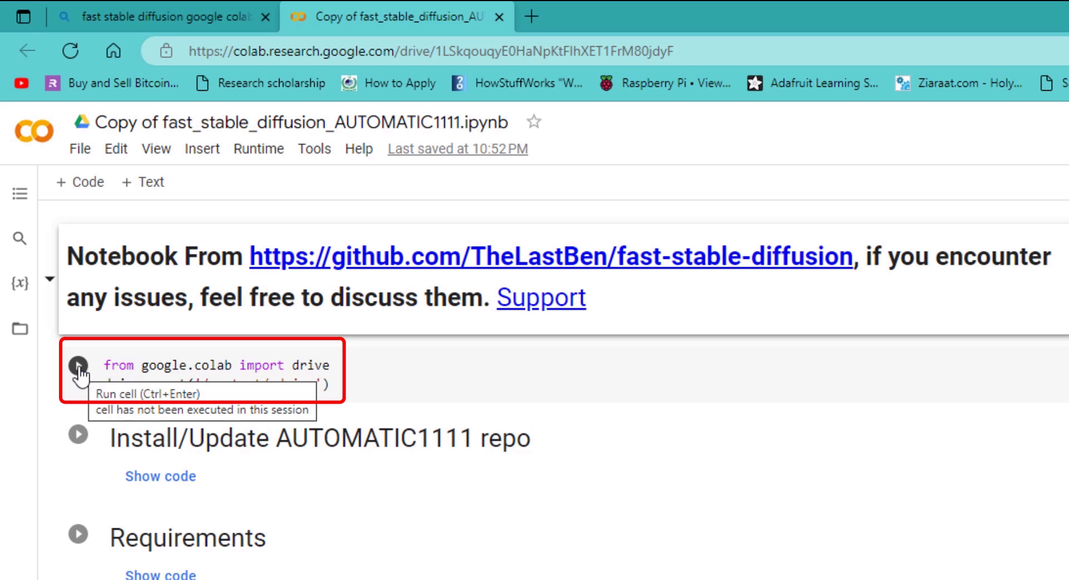
pyautogui.click(78, 365)
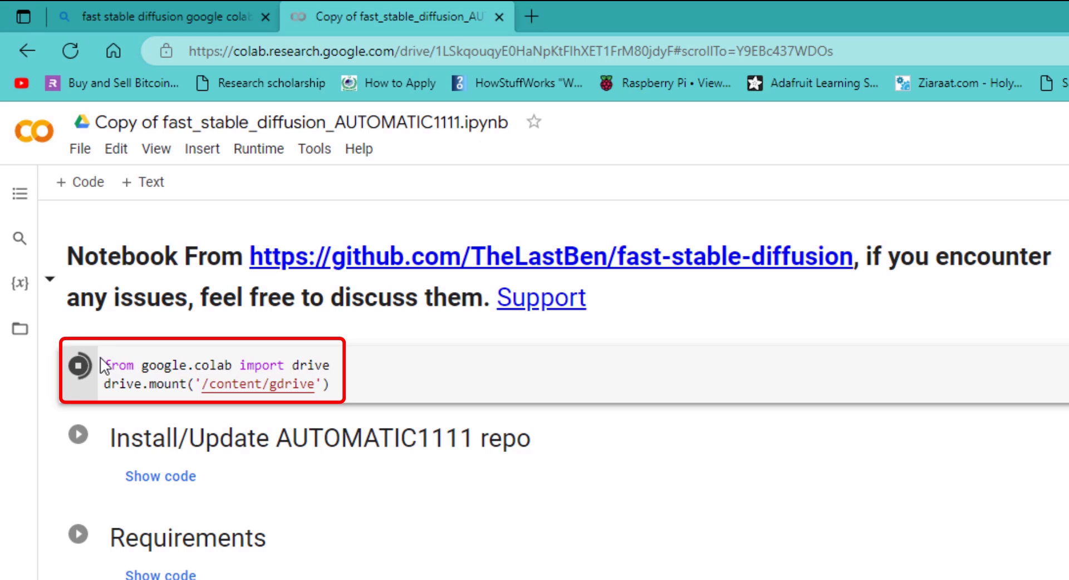
pyautogui.click(75, 380)
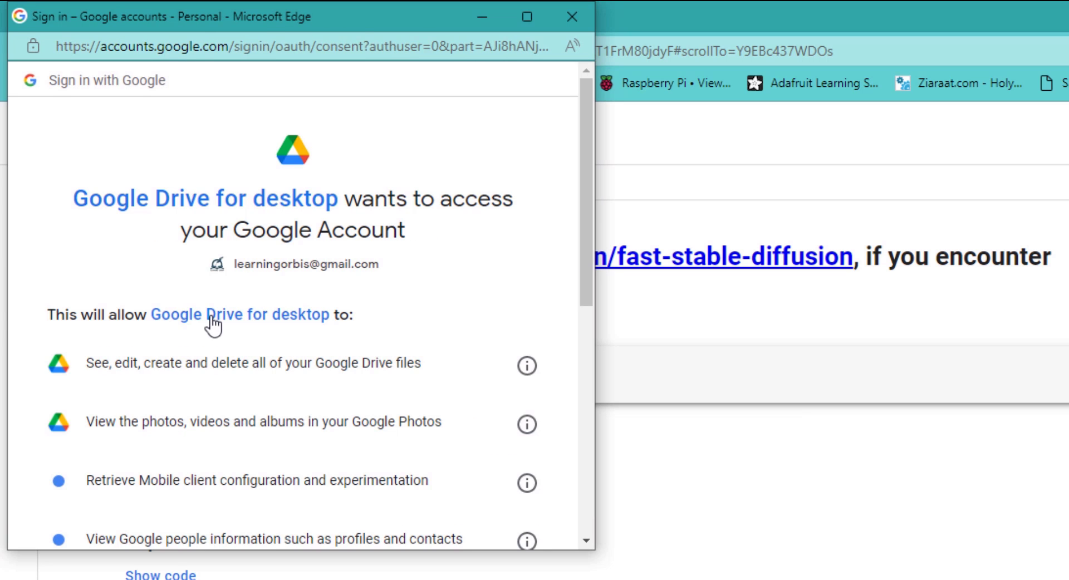
pyautogui.scroll(-3)
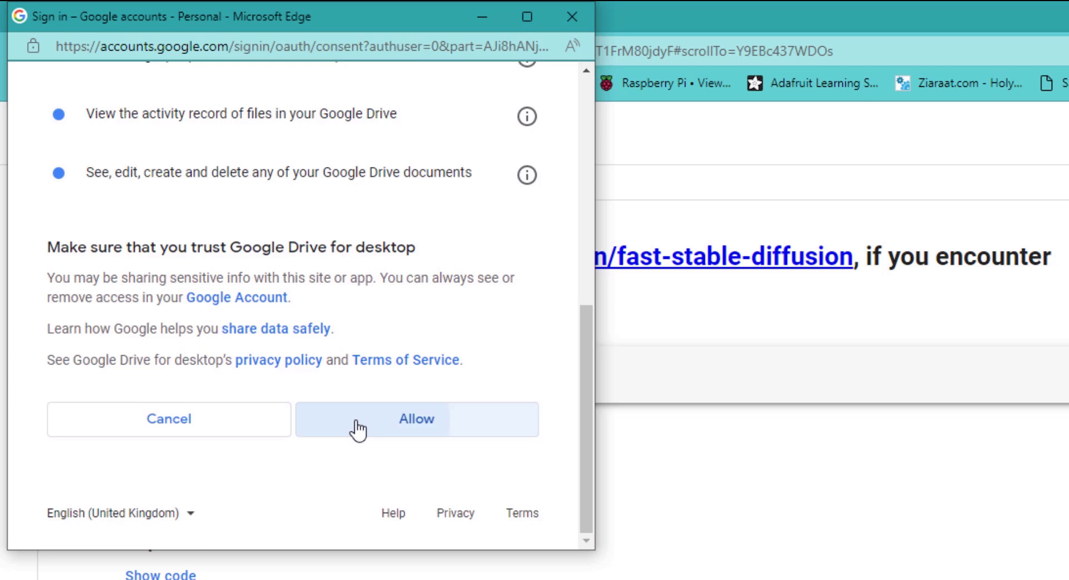
pyautogui.click(418, 434)
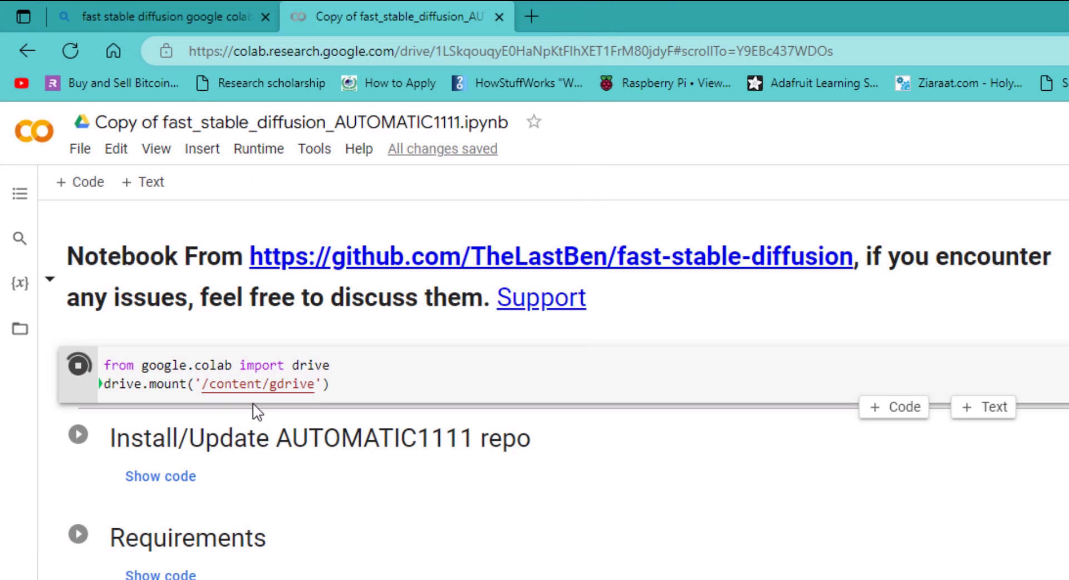
# Run the Install/Update AUTOMATIC1111 repo cell and the Requirements cell
pyautogui.click(78, 365)
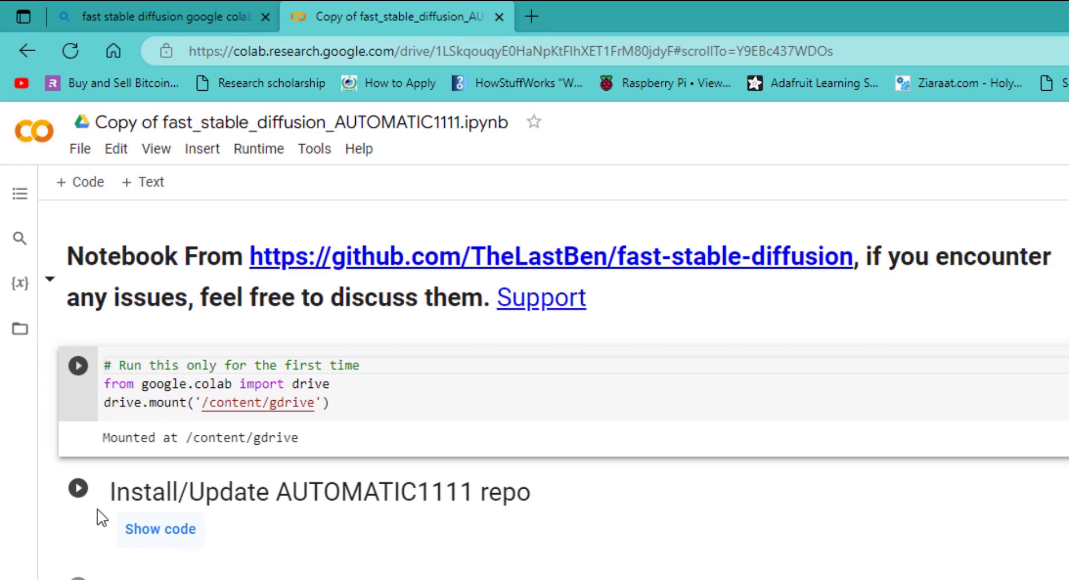
pyautogui.click(79, 491)
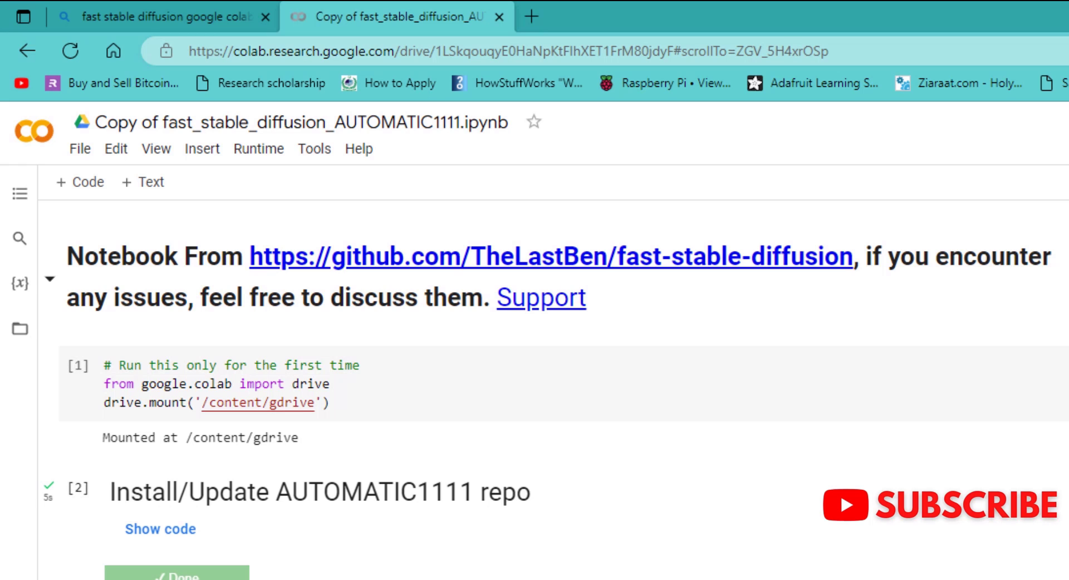
pyautogui.scroll(-3)
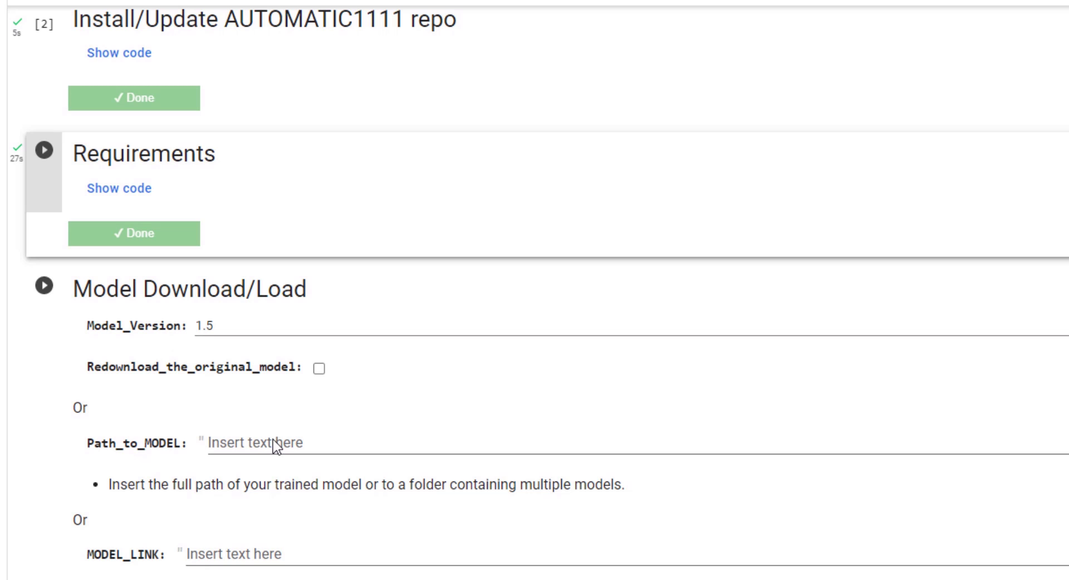
# Keep Model_Version at 1.5 and run the Model Download/Load cell
pyautogui.click(268, 326)
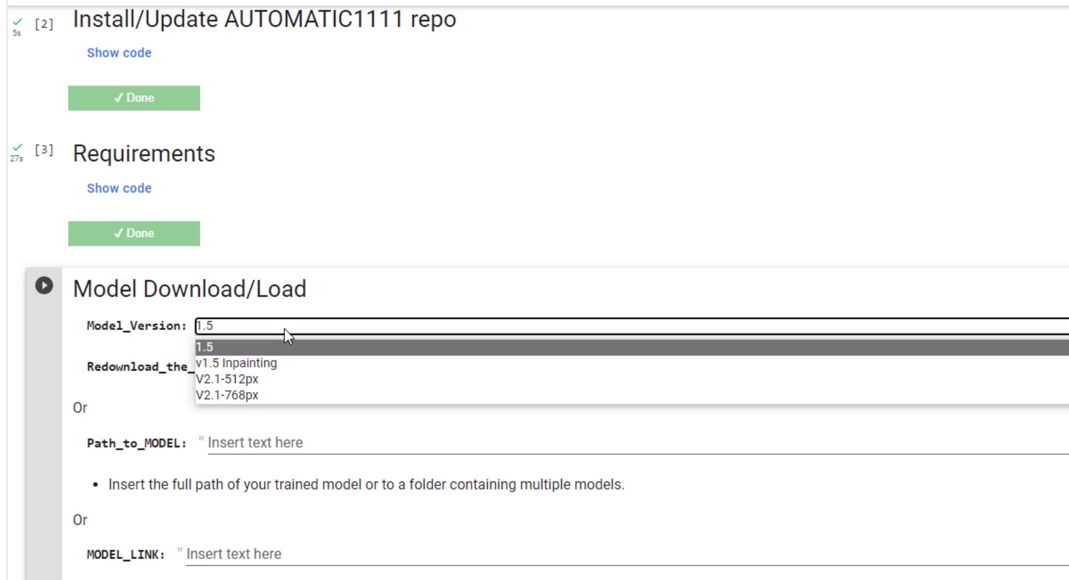
pyautogui.moveTo(267, 384)
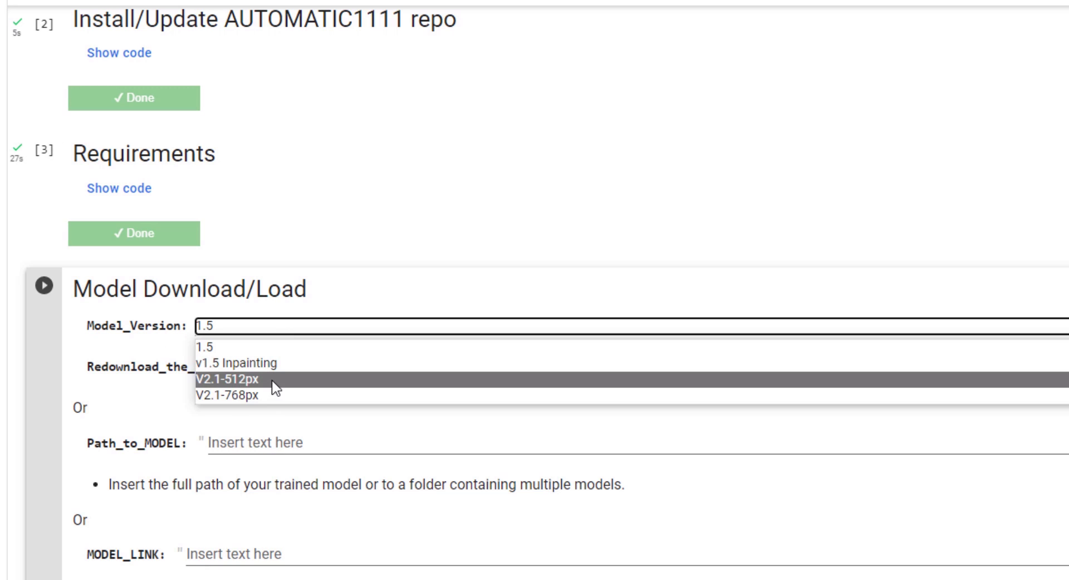
pyautogui.moveTo(219, 383)
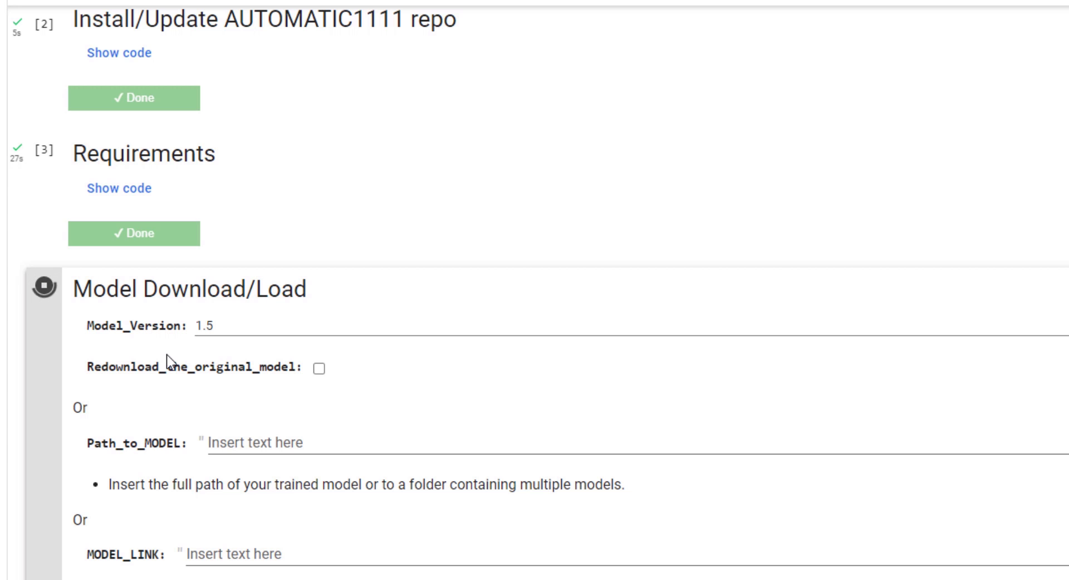
pyautogui.scroll(-3)
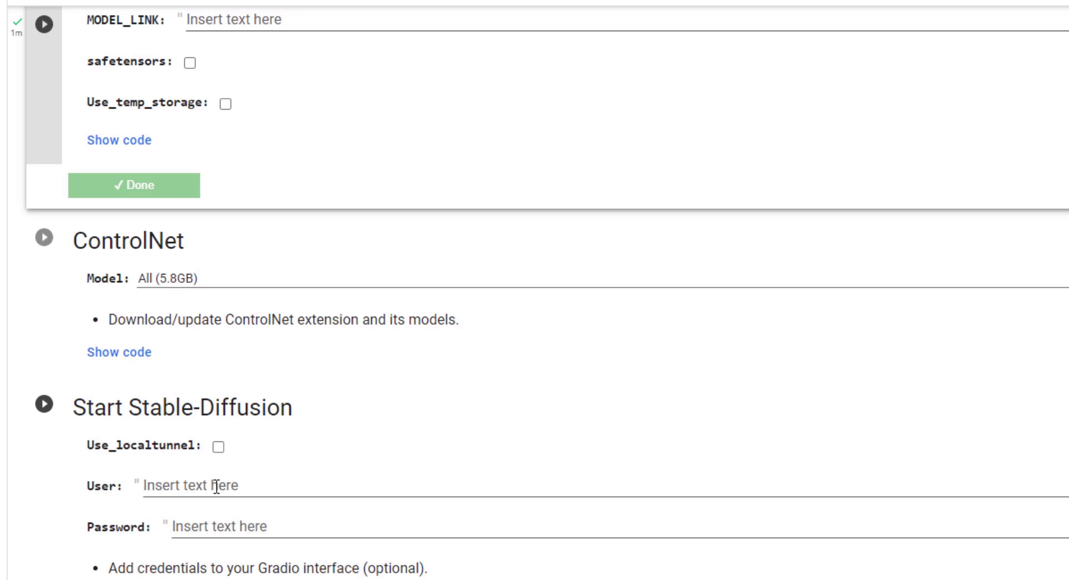
pyautogui.click(194, 502)
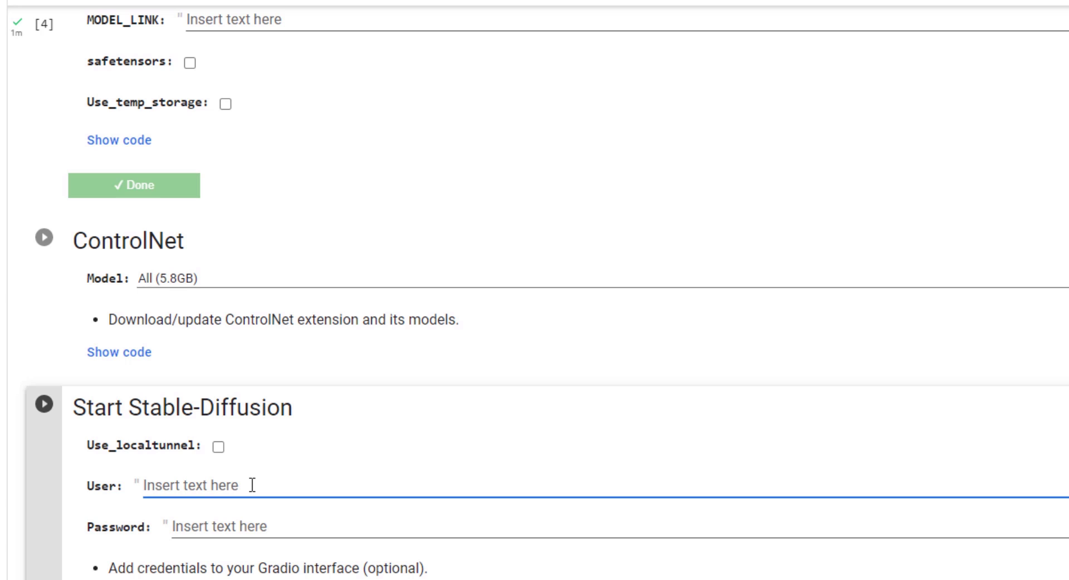
pyautogui.write('LearningO')
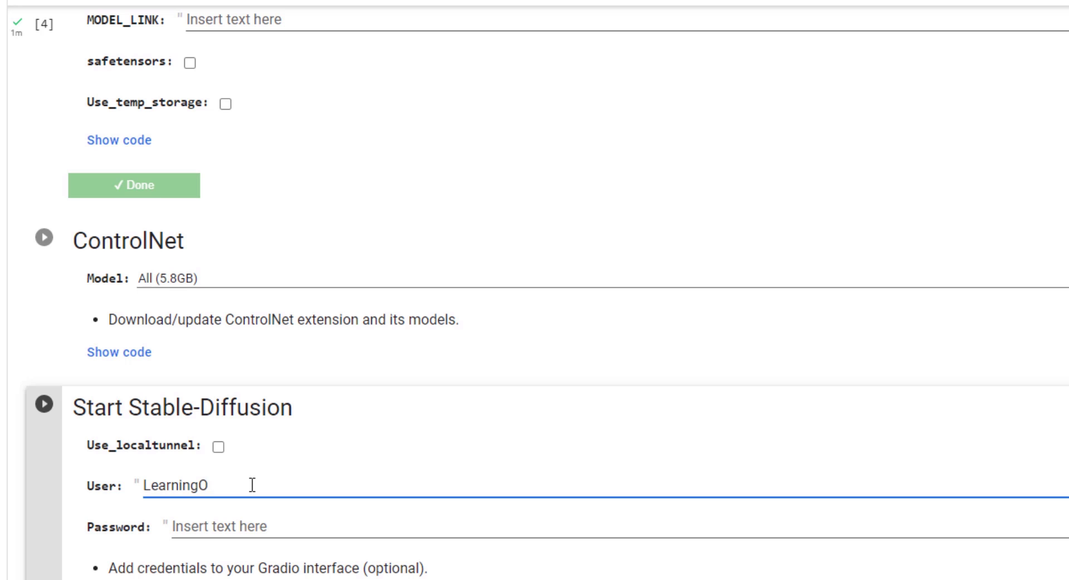
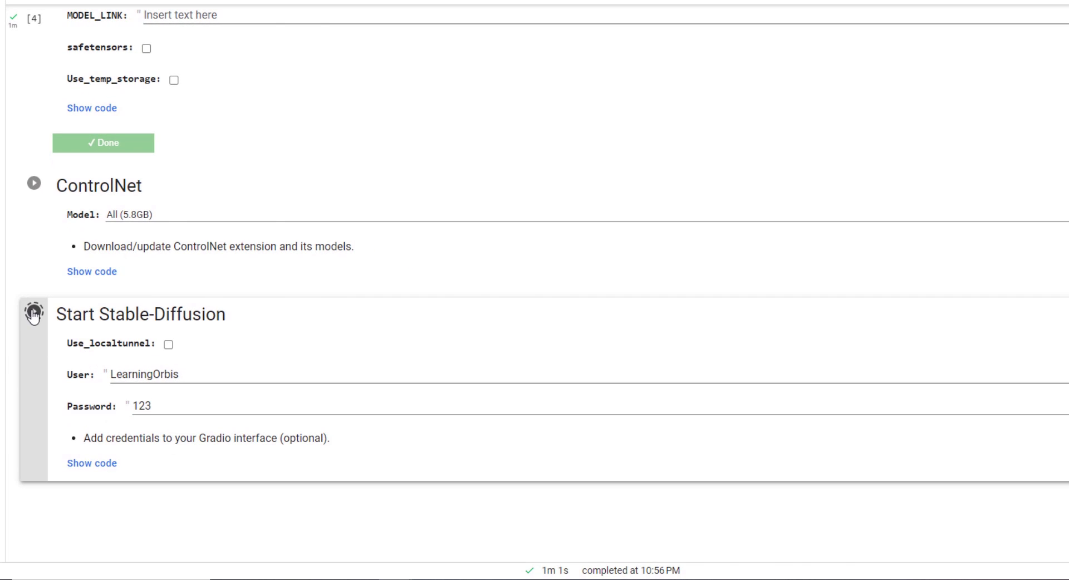
pyautogui.click(35, 310)
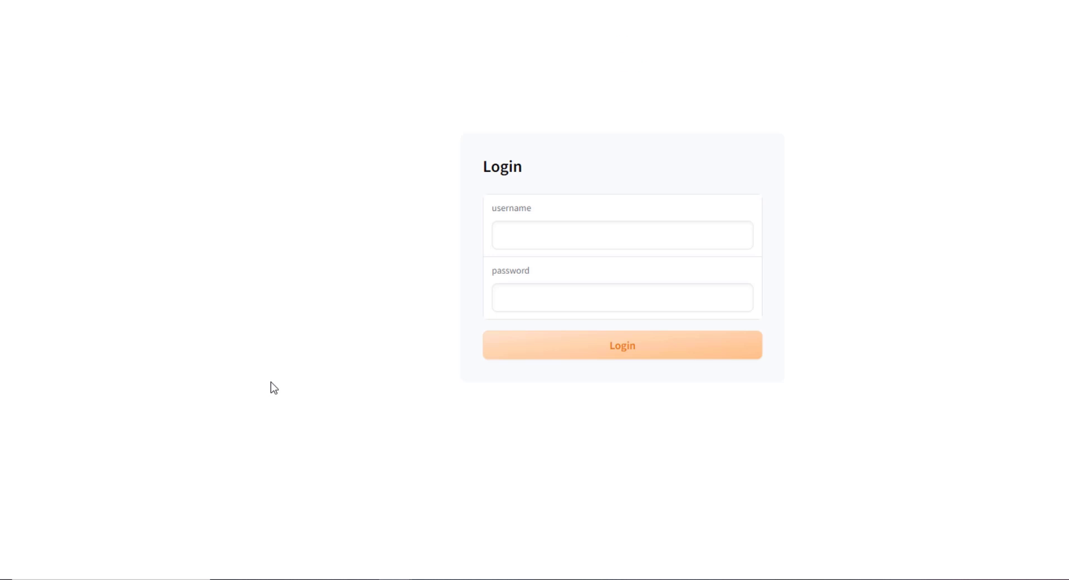
# Log into the Gradio interface with the chosen username and password
pyautogui.write('Lea')
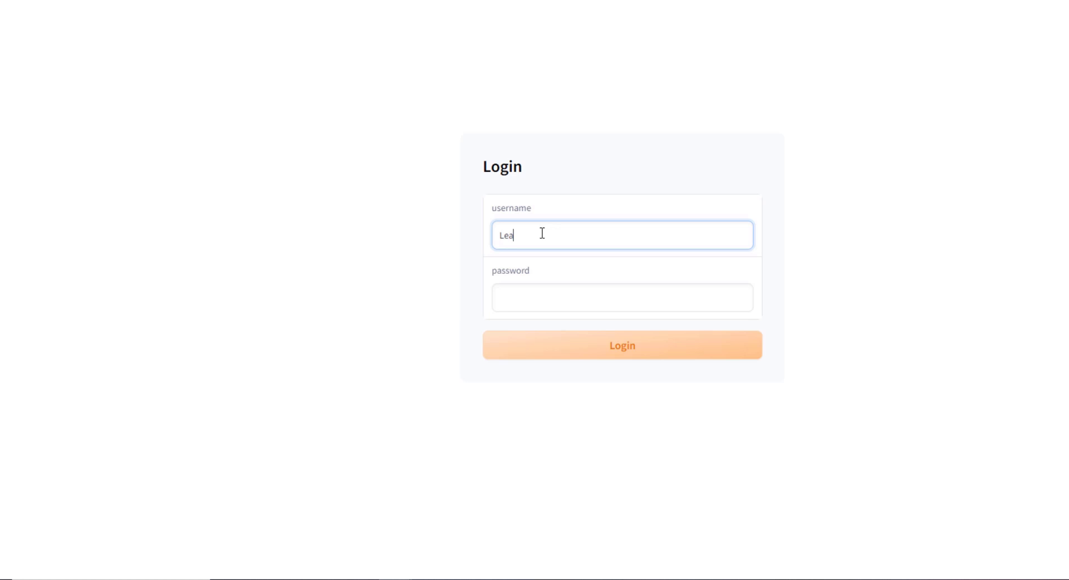
pyautogui.click(622, 297)
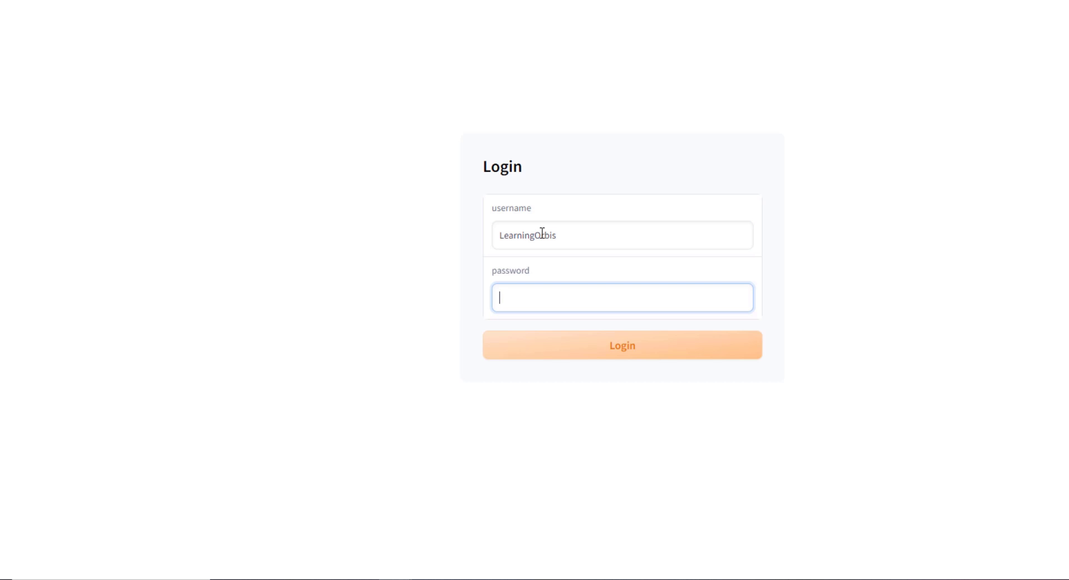
pyautogui.write('***')
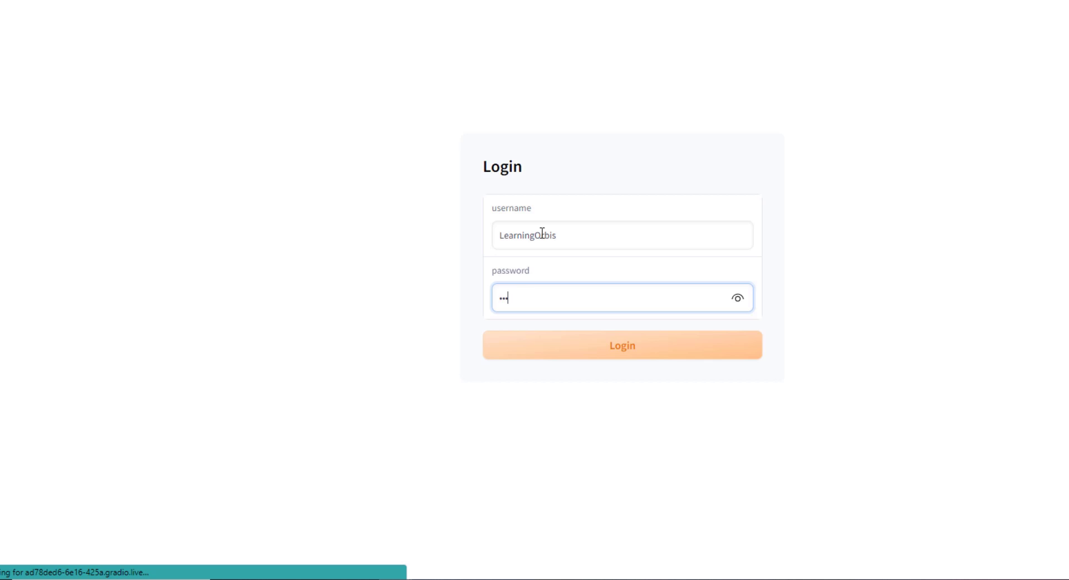
pyautogui.click(623, 345)
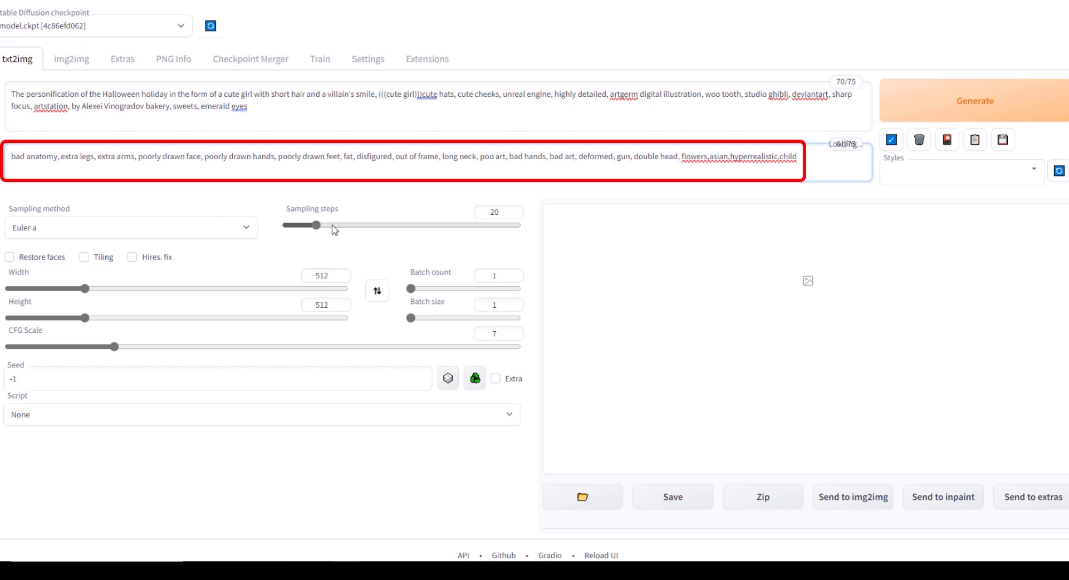
# Raise sampling steps to 60 and set the image height to 768
pyautogui.moveTo(311, 225); pyautogui.dragTo(329, 225)
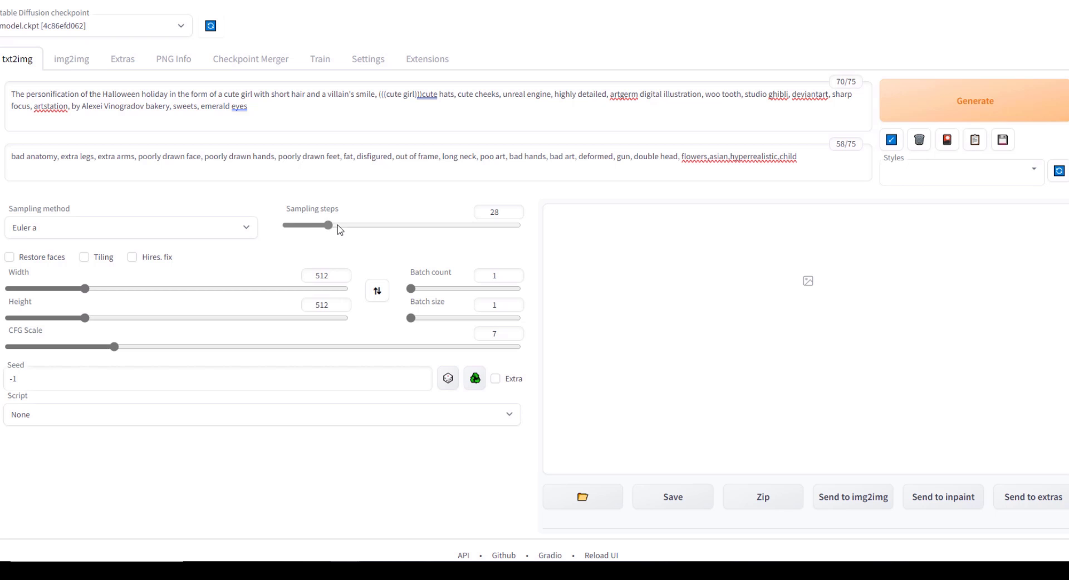
pyautogui.moveTo(330, 225); pyautogui.dragTo(363, 225)
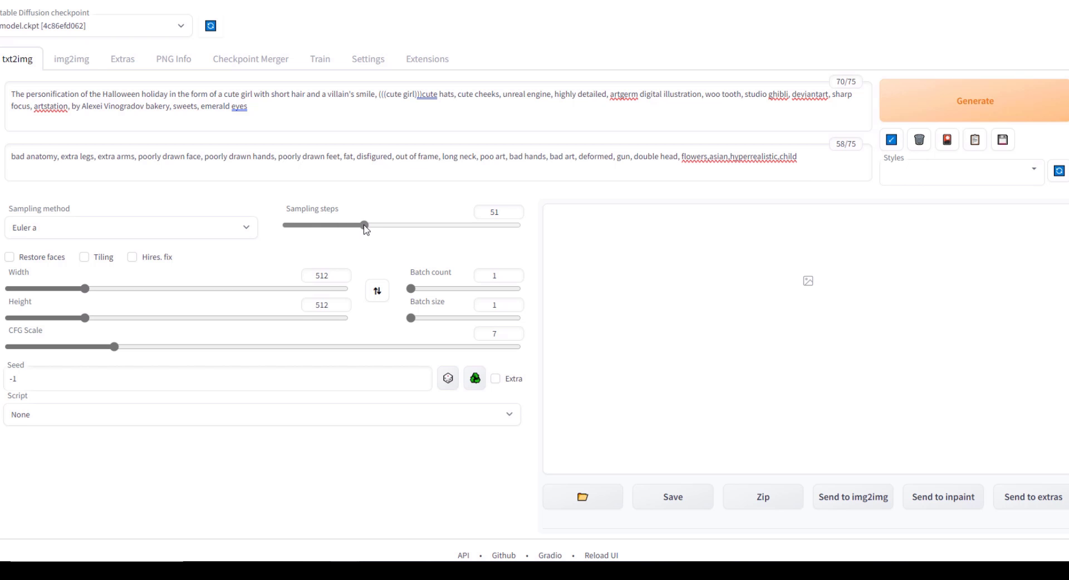
pyautogui.moveTo(363, 225); pyautogui.dragTo(378, 225)
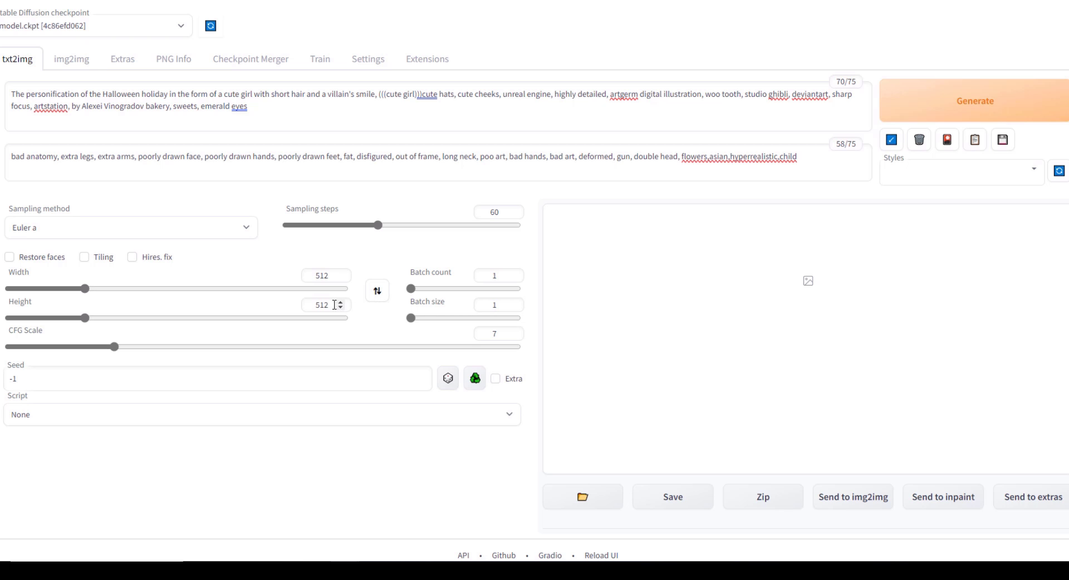
pyautogui.write('768')
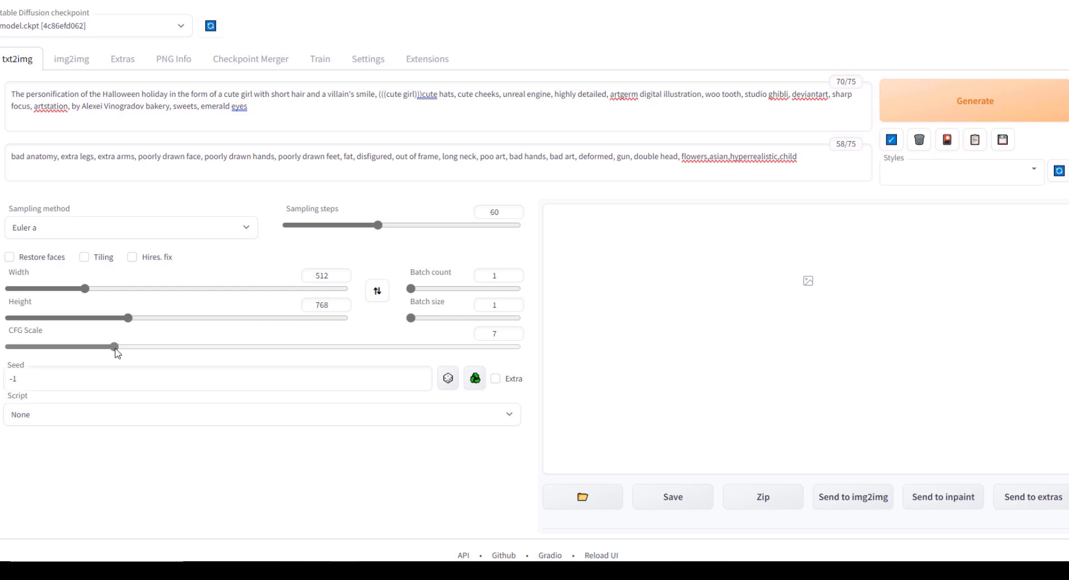
# Set CFG scale 11, batch count 5 and the LMS Karras sampler
pyautogui.moveTo(113, 347); pyautogui.dragTo(181, 346)
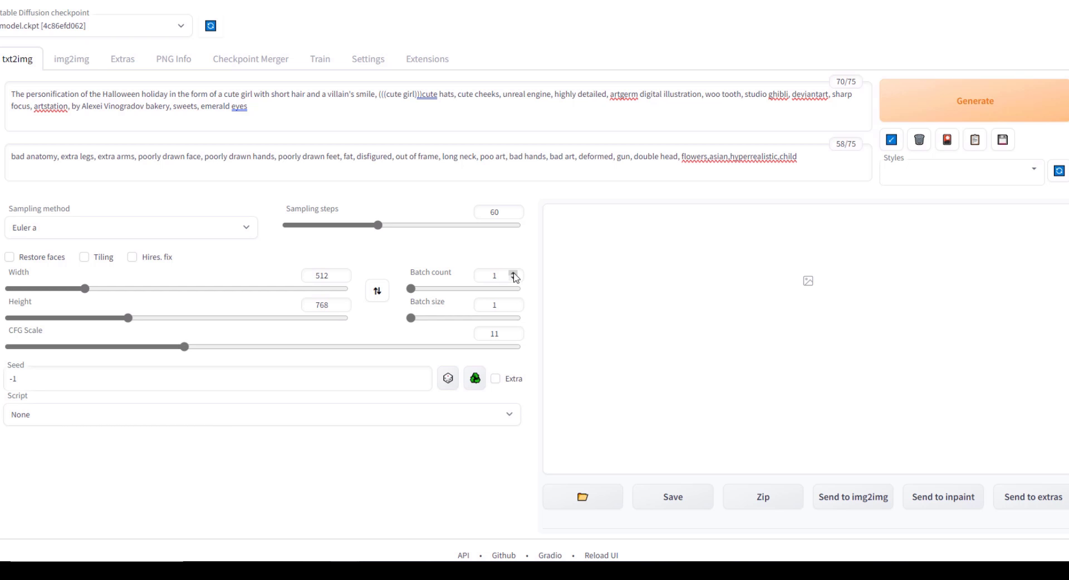
pyautogui.click(514, 275)
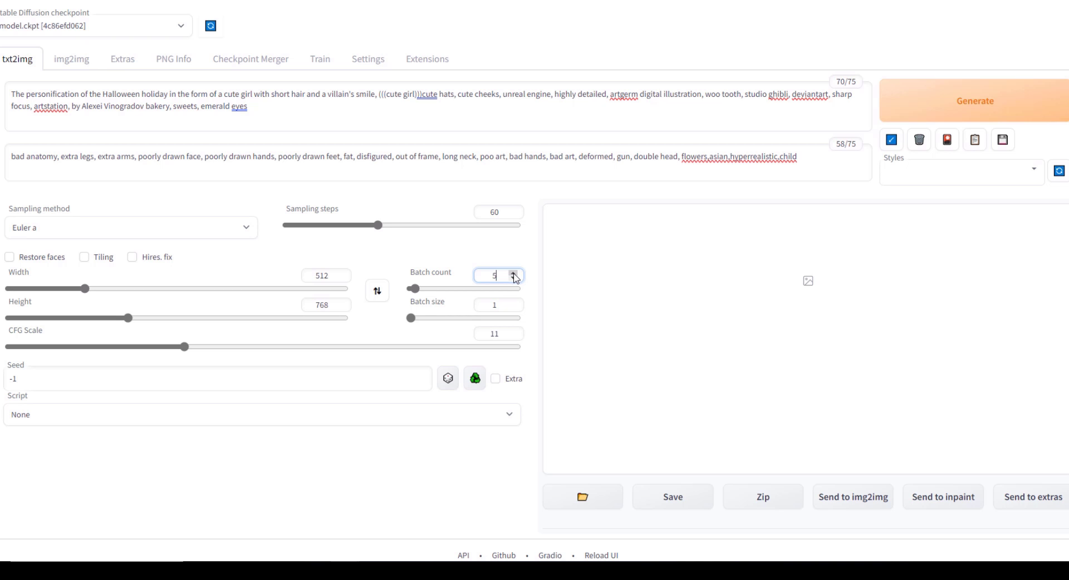
pyautogui.moveTo(241, 223)
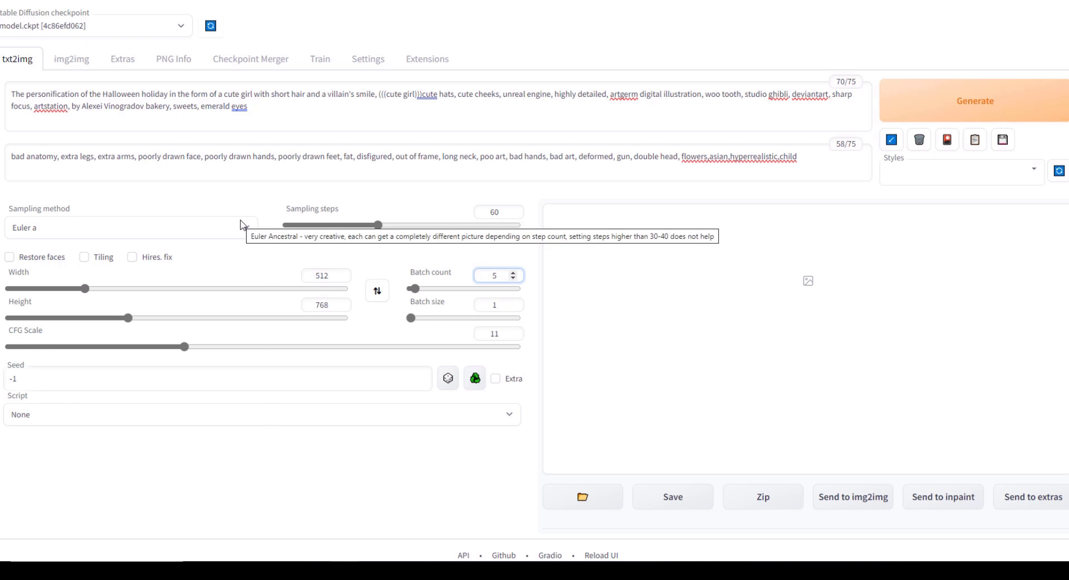
pyautogui.click(128, 227)
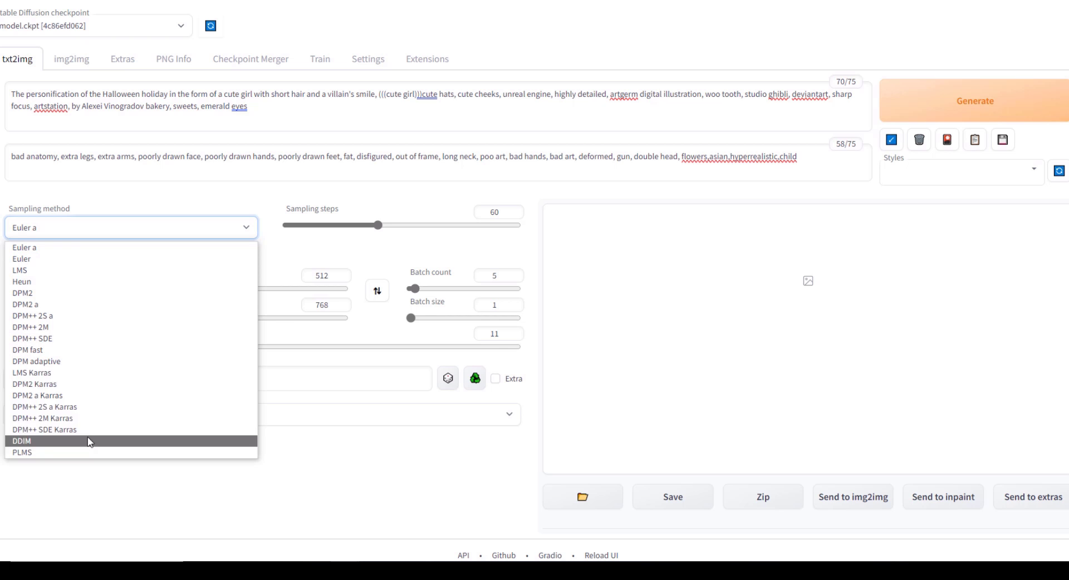
pyautogui.click(26, 372)
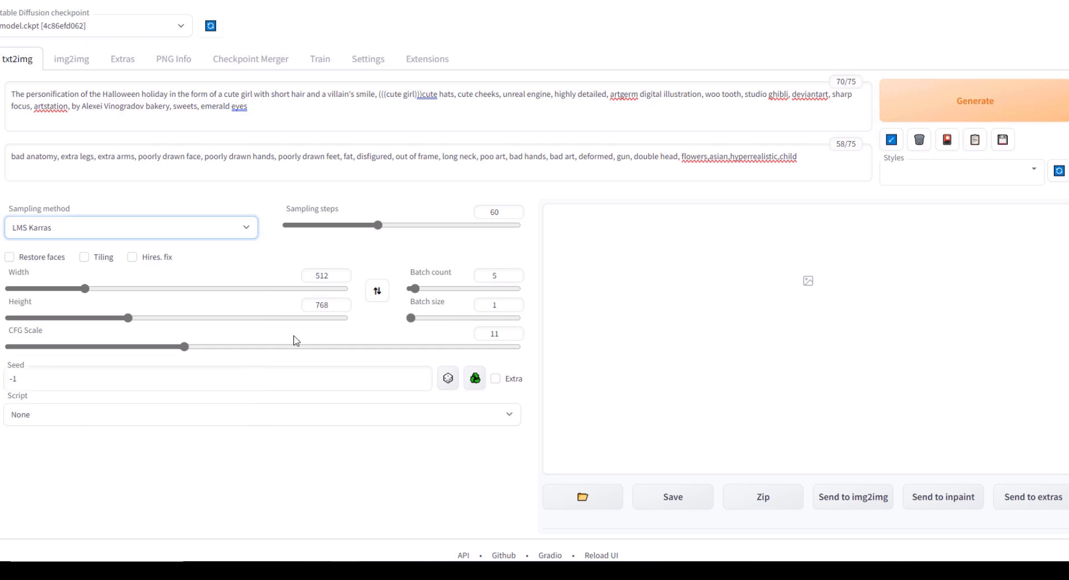
pyautogui.moveTo(979, 89)
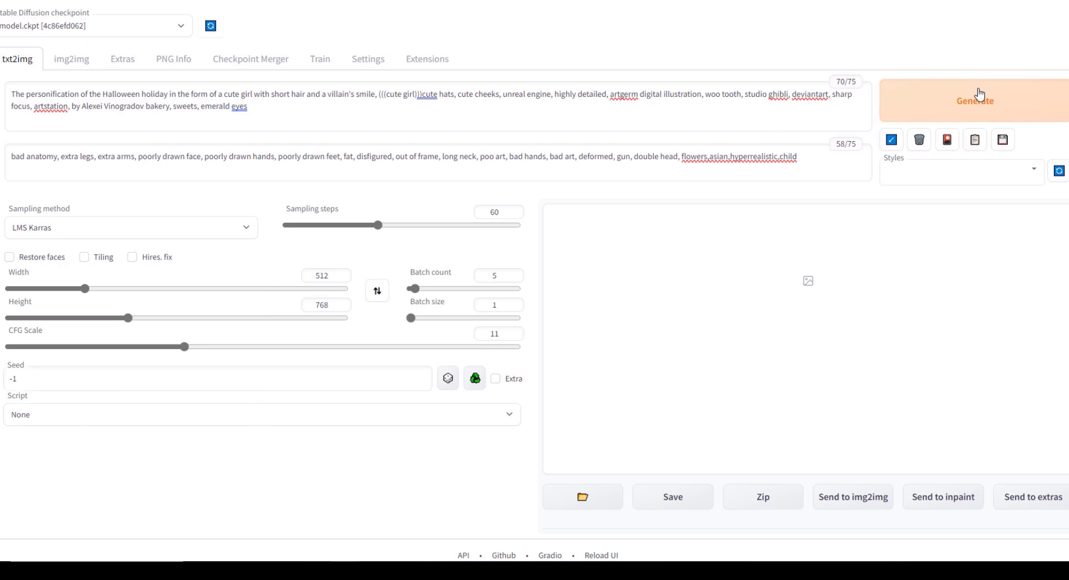
# Generate the batch of five Halloween girl images
pyautogui.click(975, 100)
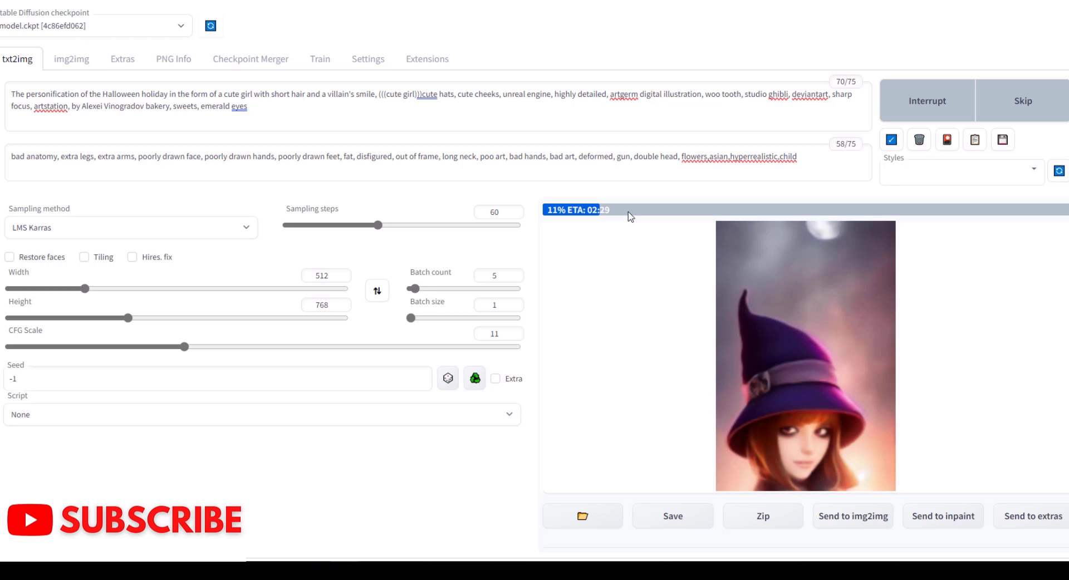
pyautogui.scroll(-3)
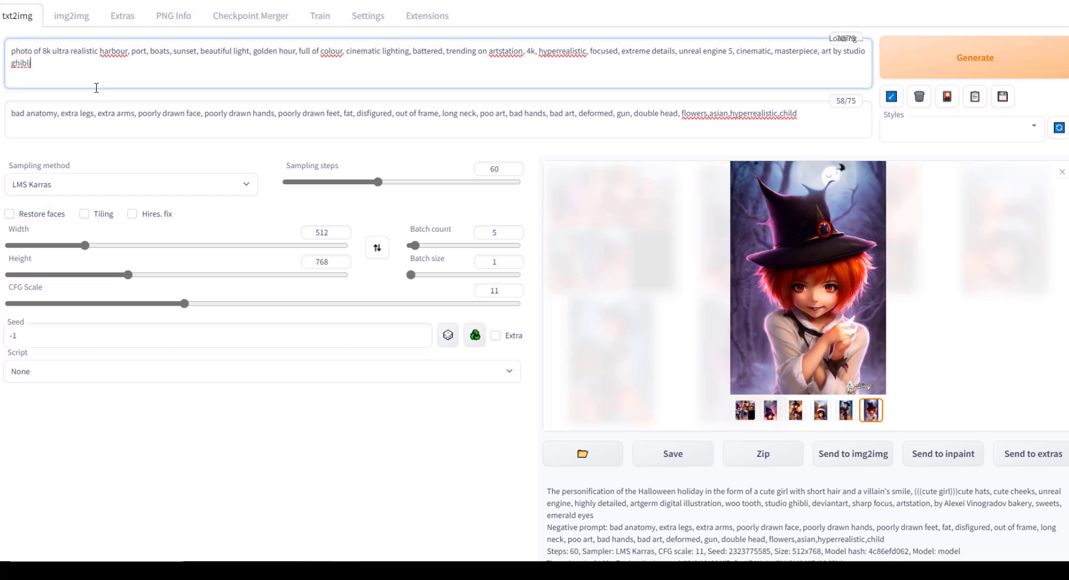
# Edit the negative prompt and choose the DPM++ 2M Karras sampler
pyautogui.doubleClick(151, 115)
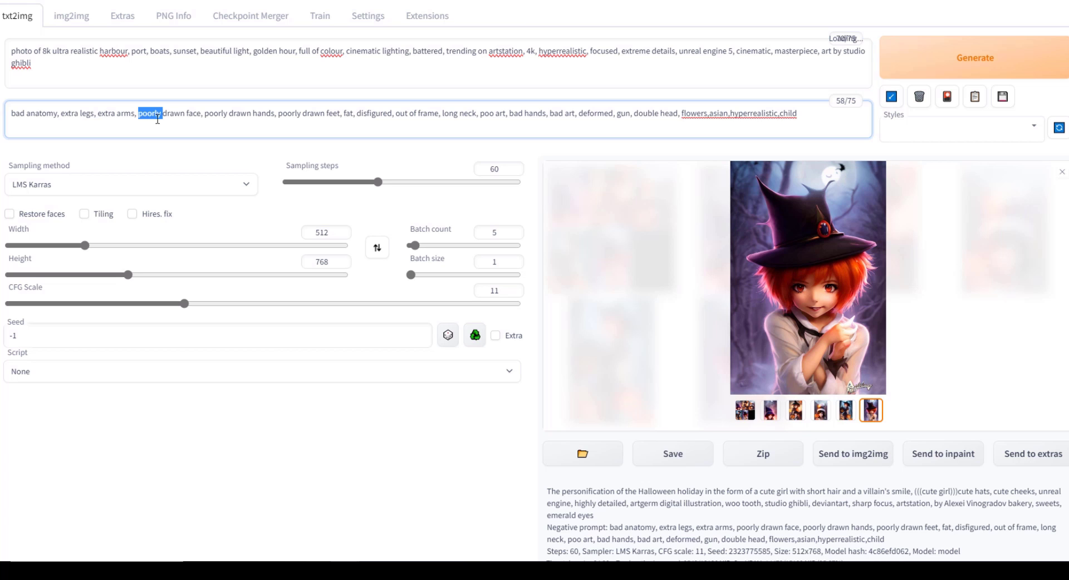
pyautogui.moveTo(157, 114); pyautogui.dragTo(9, 113)
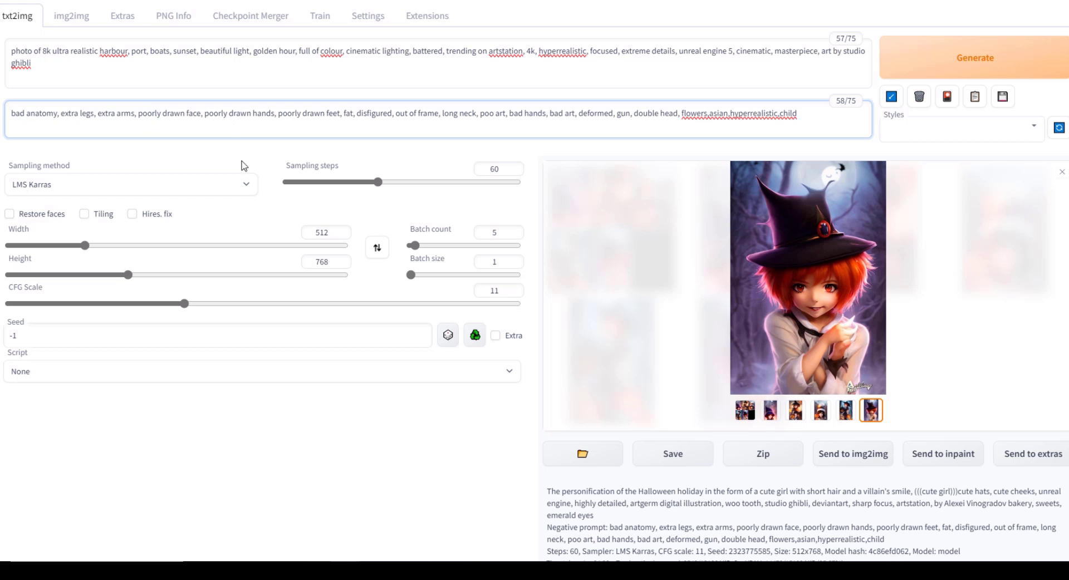
pyautogui.click(131, 184)
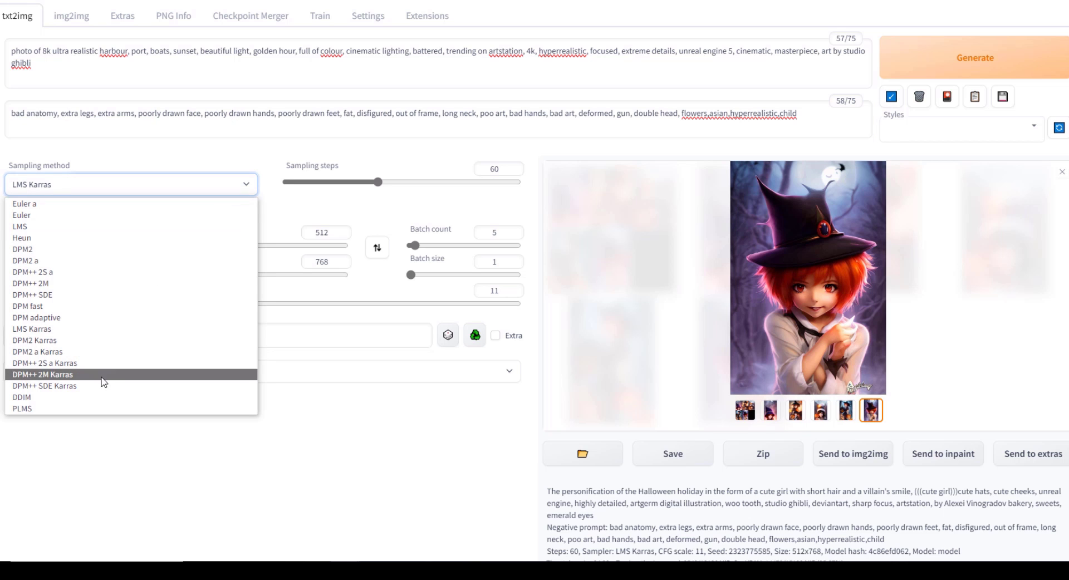
pyautogui.click(38, 374)
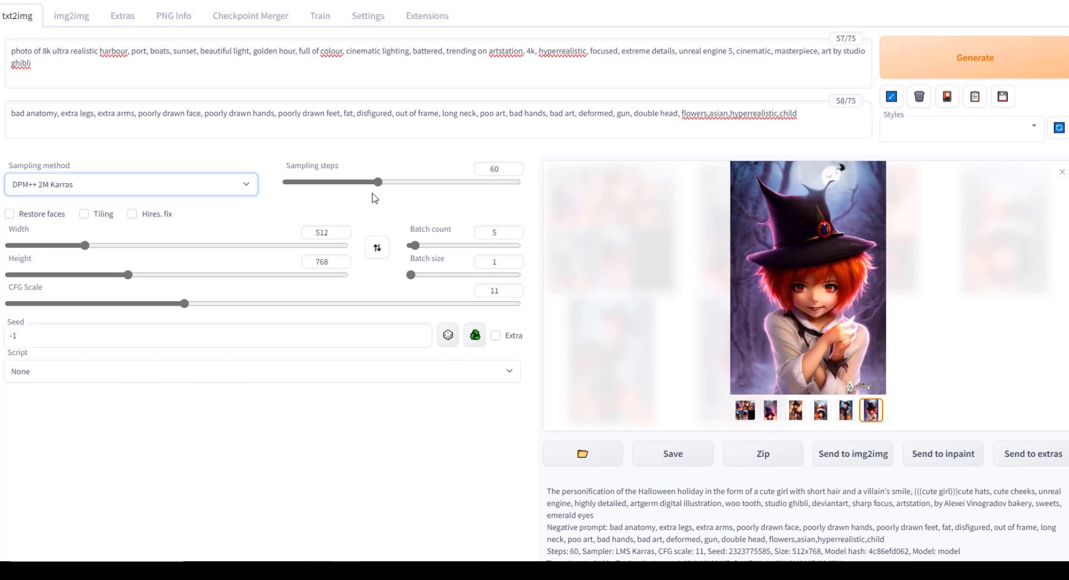
# Set batch count to 4 and lower the CFG scale to 7
pyautogui.click(495, 232)
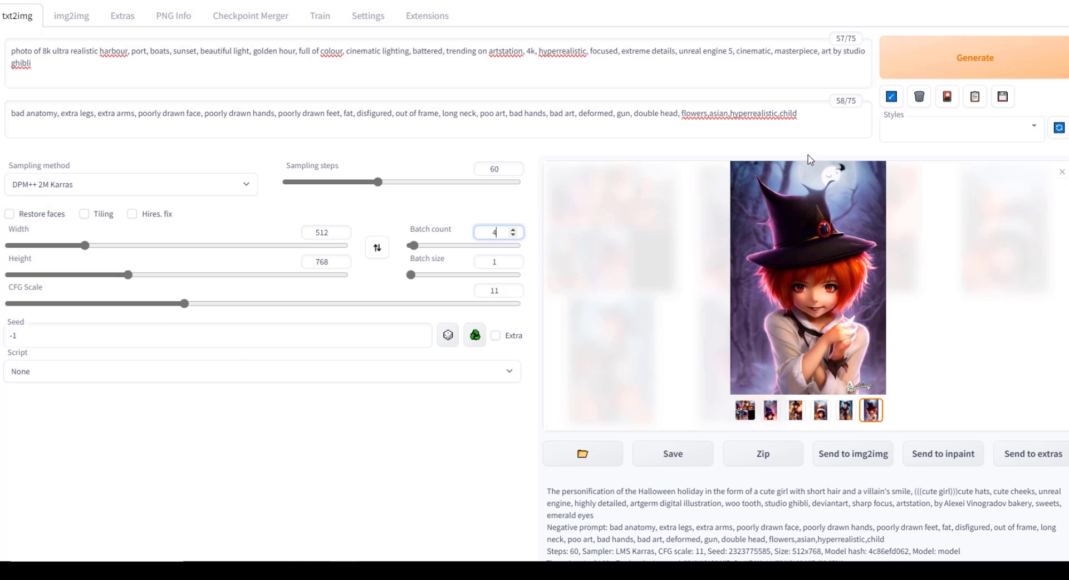
pyautogui.moveTo(183, 303); pyautogui.dragTo(176, 302)
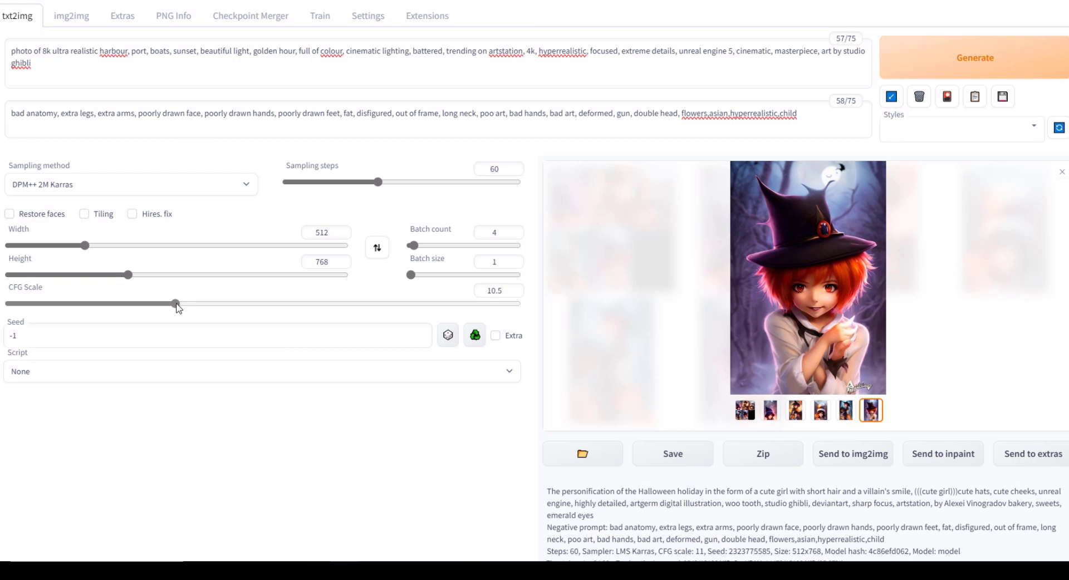
pyautogui.moveTo(176, 303); pyautogui.dragTo(122, 303)
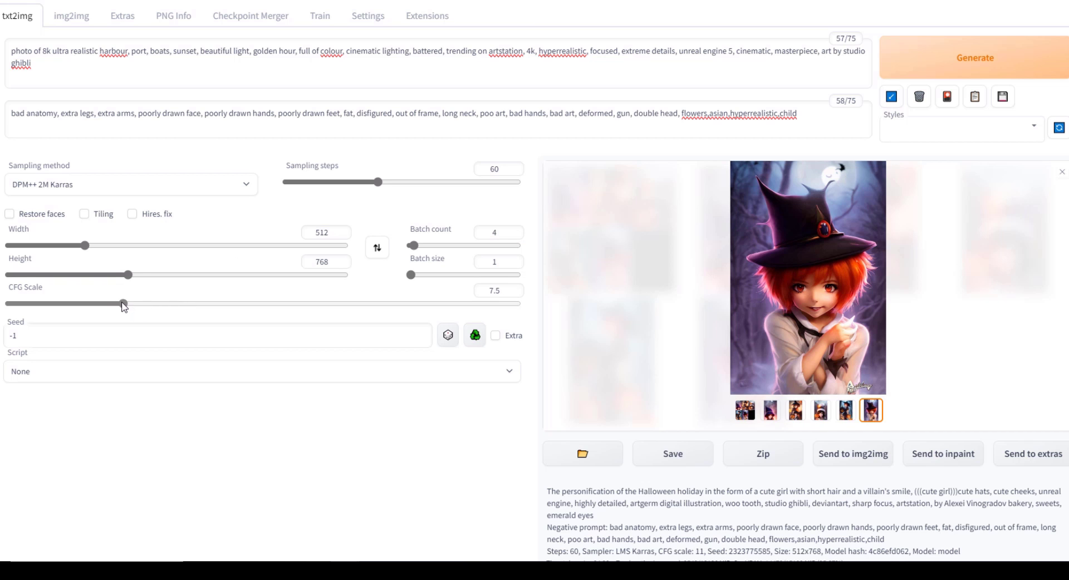
pyautogui.moveTo(123, 303); pyautogui.dragTo(115, 303)
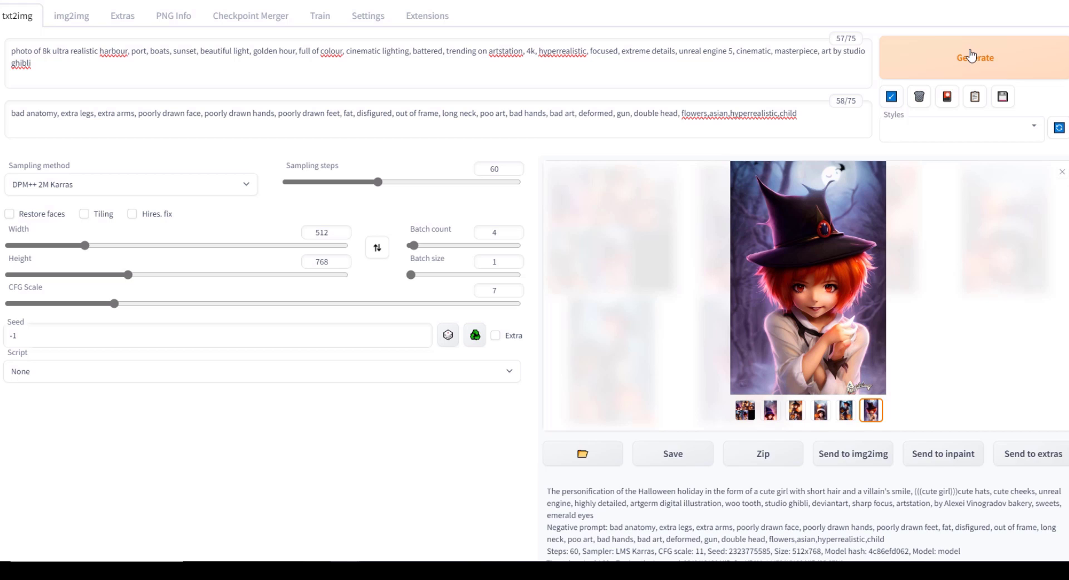
# Generate the four sunset harbour images and select one result in the gallery
pyautogui.click(974, 58)
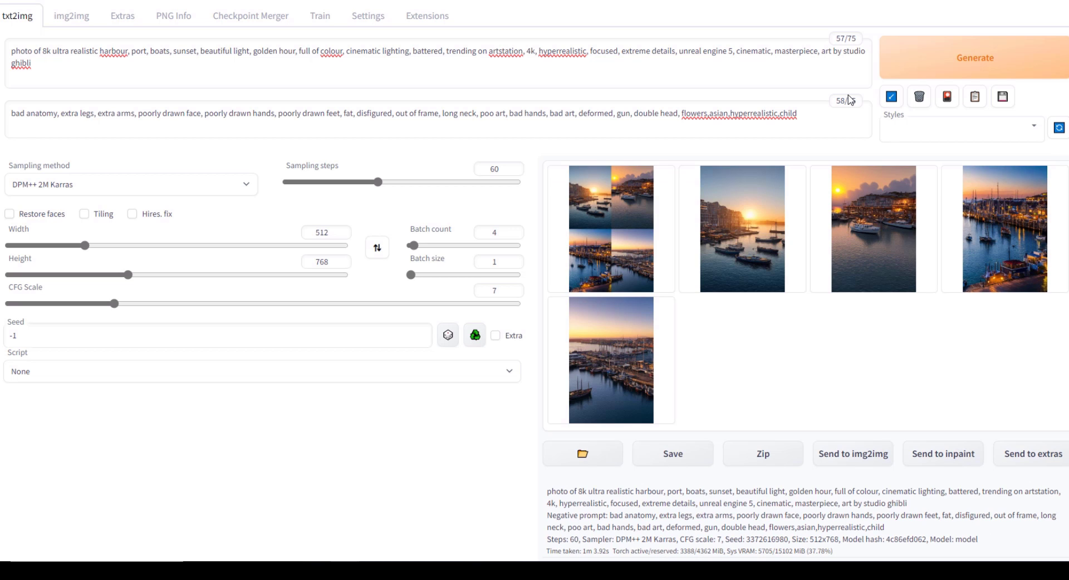
pyautogui.click(741, 234)
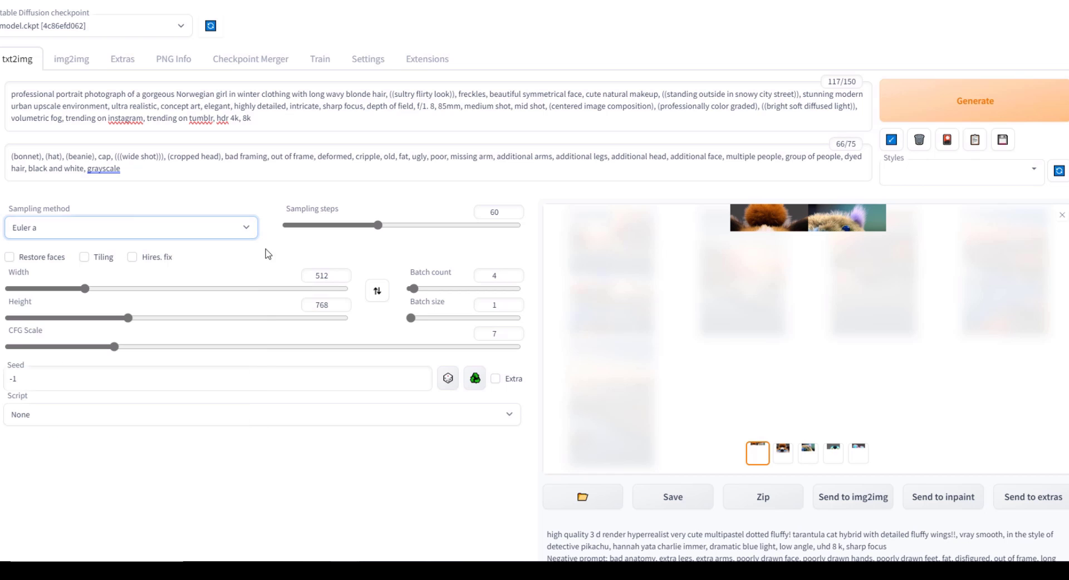
# Raise Sampling steps to the maximum 150 and generate the Norwegian-girl winter portraits
pyautogui.moveTo(378, 225); pyautogui.dragTo(430, 225)
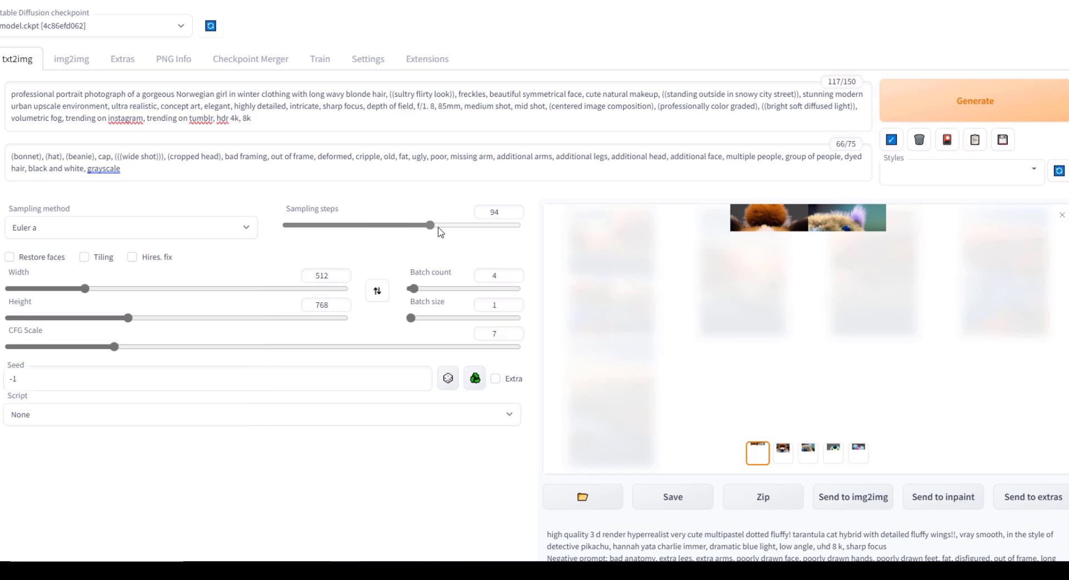
pyautogui.moveTo(430, 225); pyautogui.dragTo(501, 225)
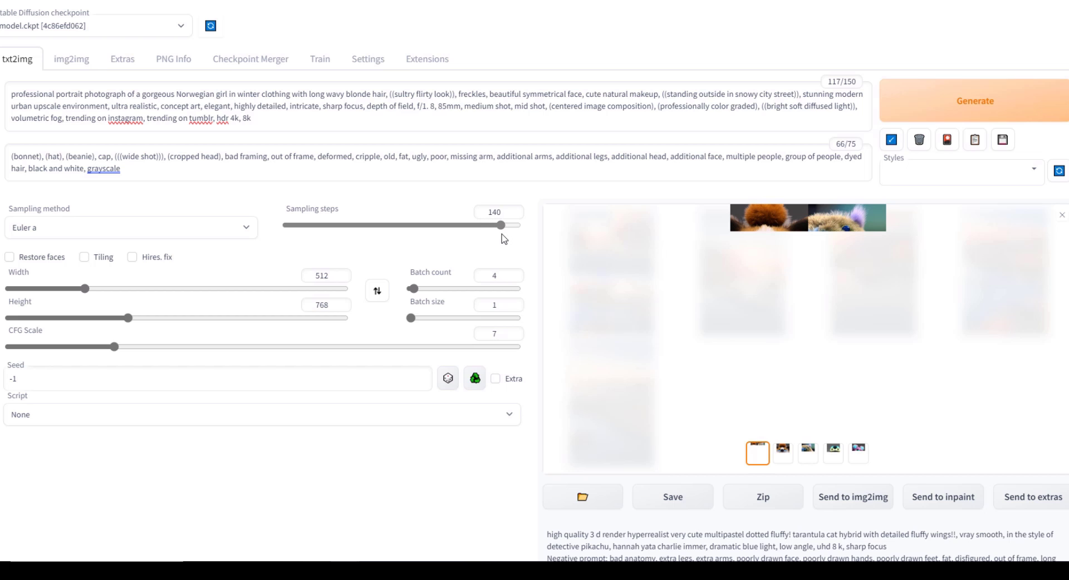
pyautogui.moveTo(502, 224); pyautogui.dragTo(520, 225)
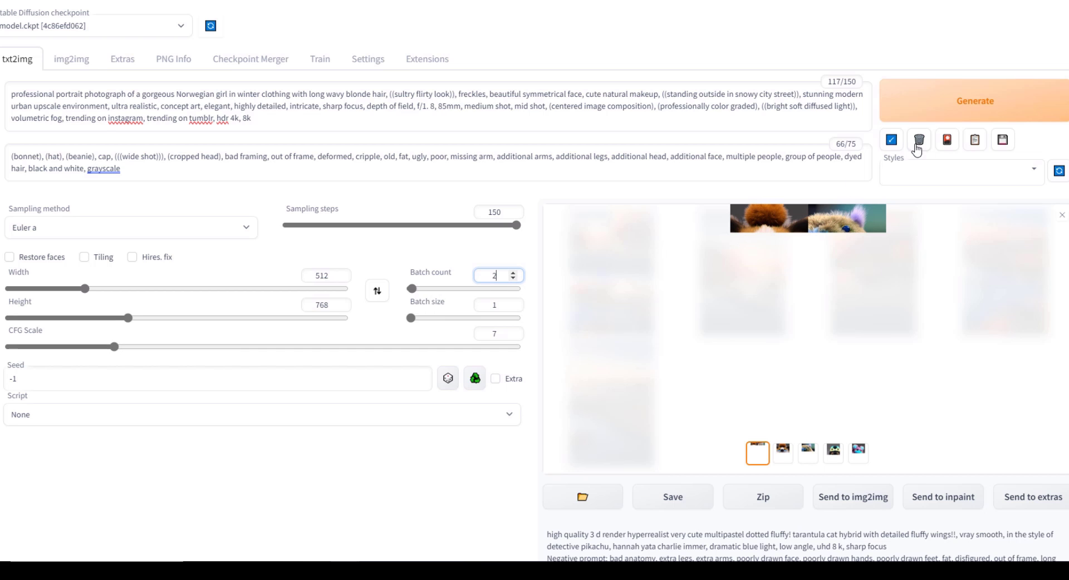
pyautogui.moveTo(962, 107)
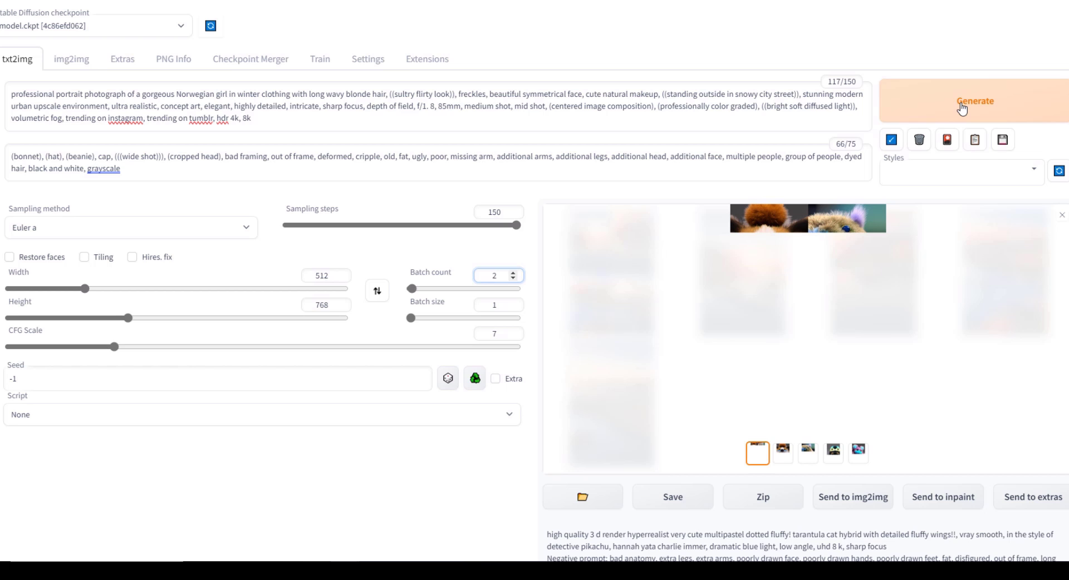
pyautogui.click(976, 100)
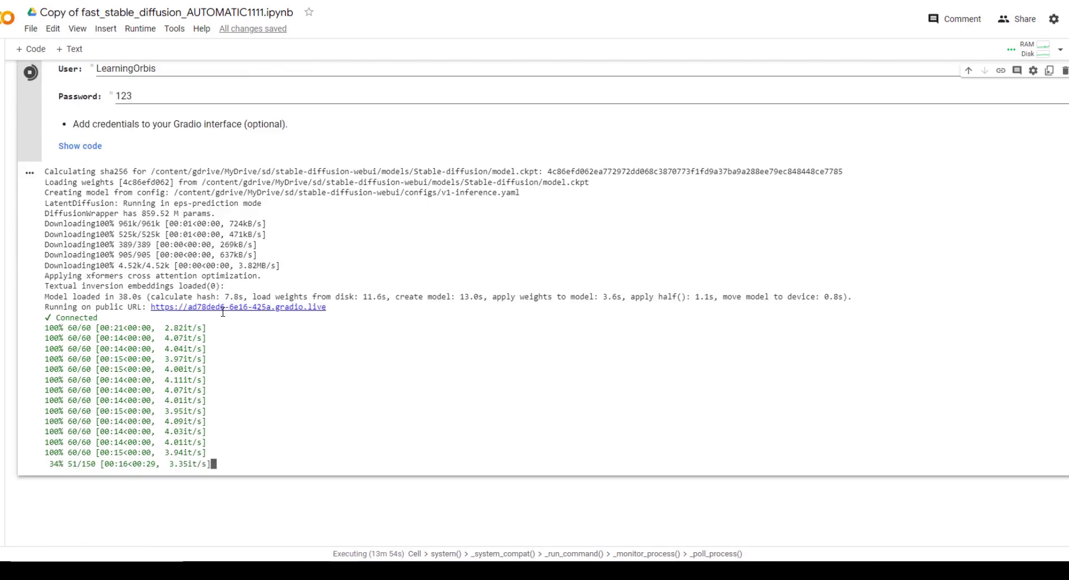
pyautogui.scroll(-3)
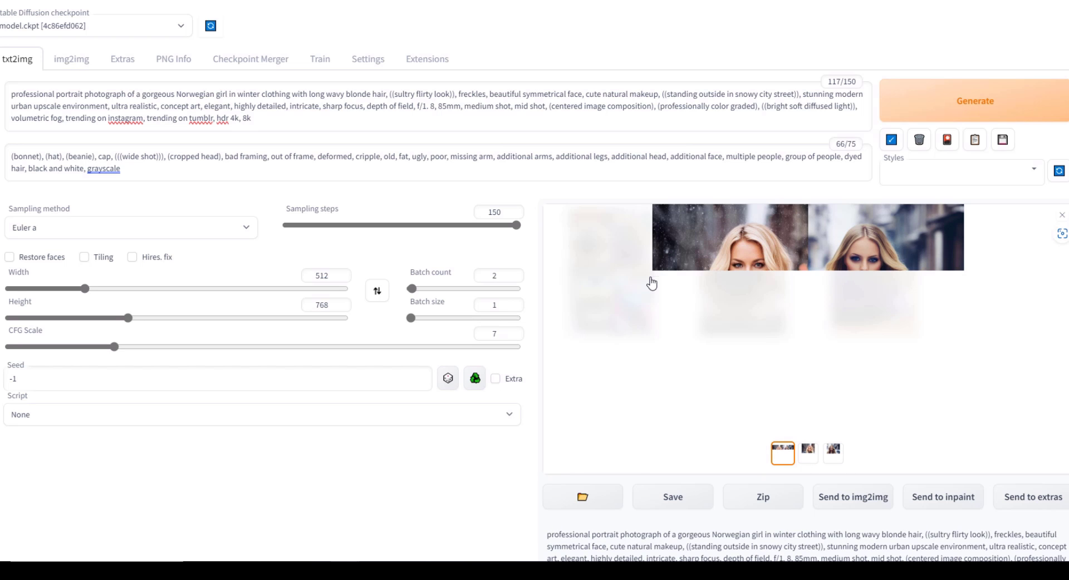
# Enlarge a finished winter blonde portrait from the gallery to full size in the viewer
pyautogui.click(808, 454)
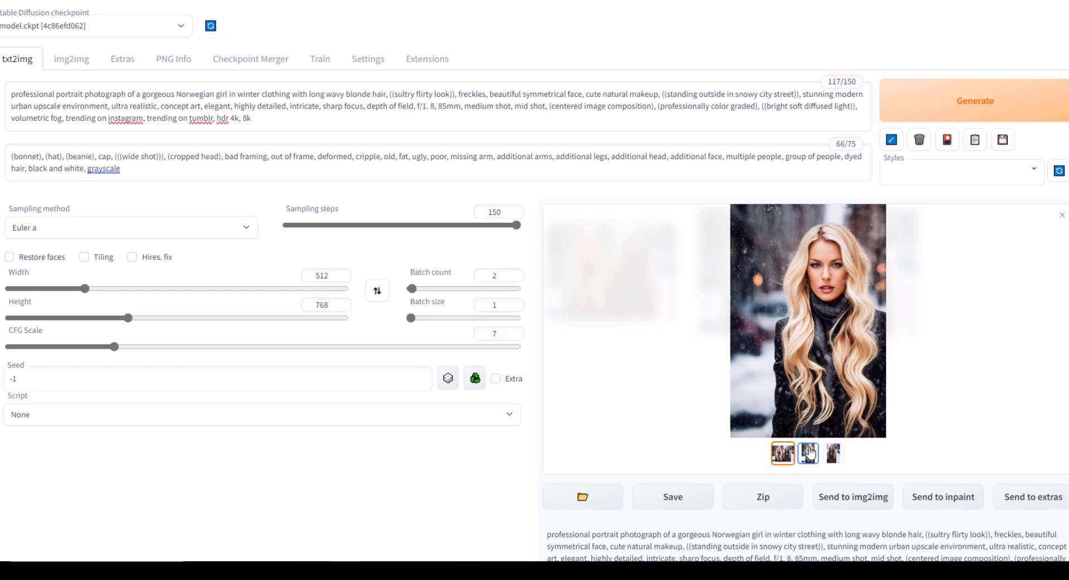
pyautogui.click(833, 452)
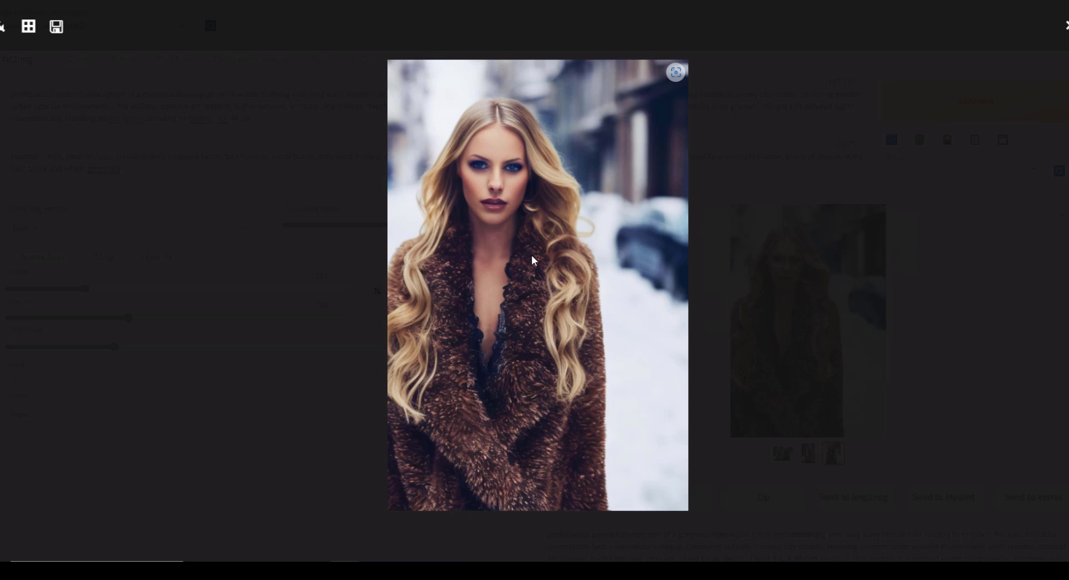